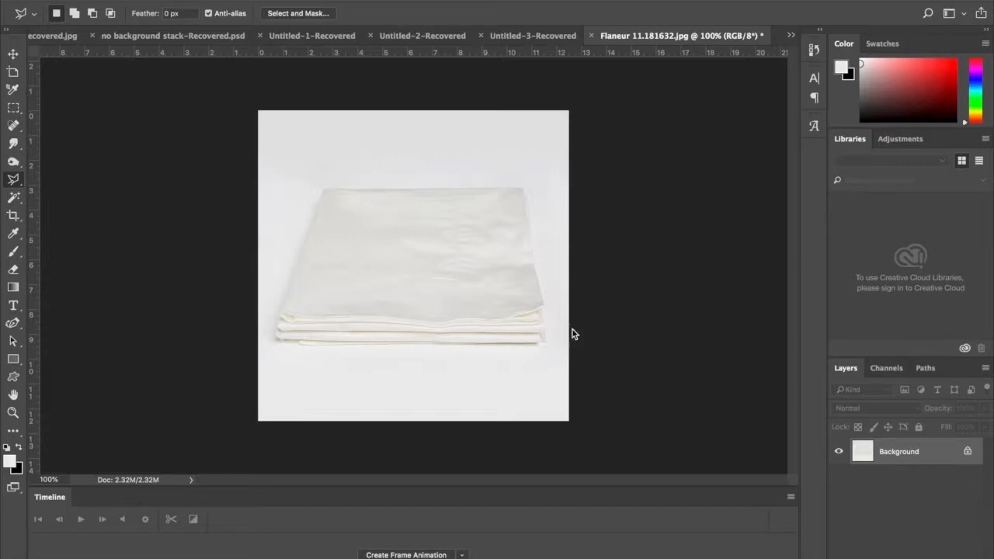
mouse_move(650, 354)
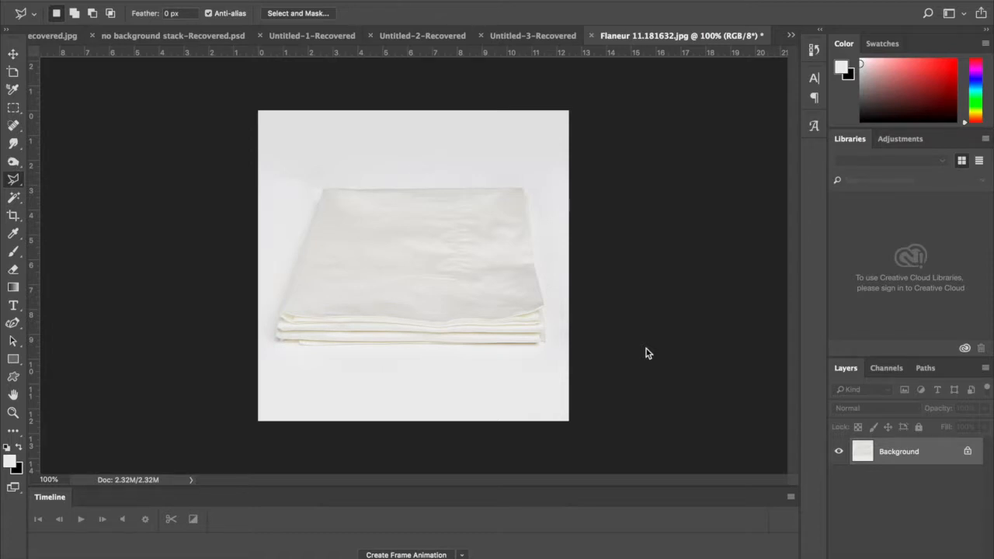
mouse_move(584, 236)
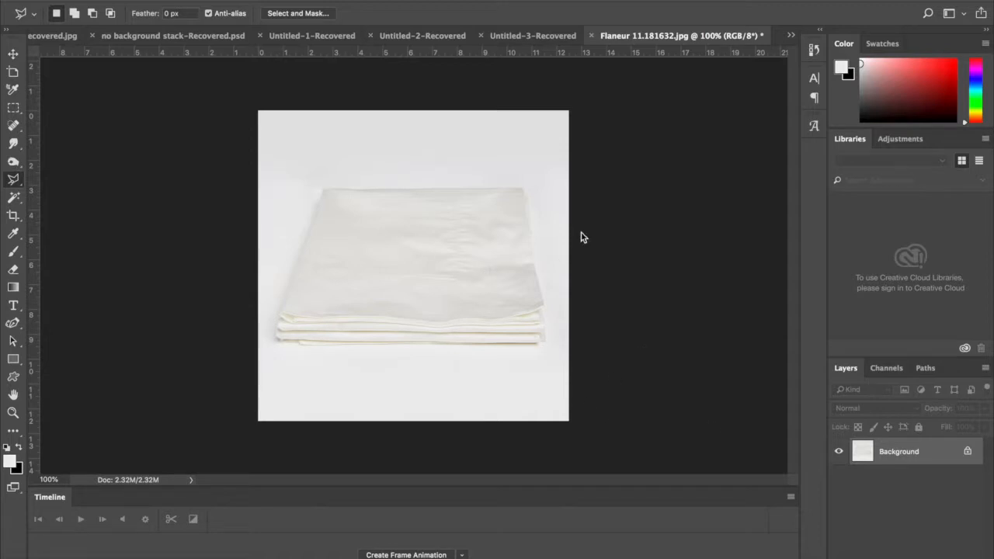
mouse_move(665, 305)
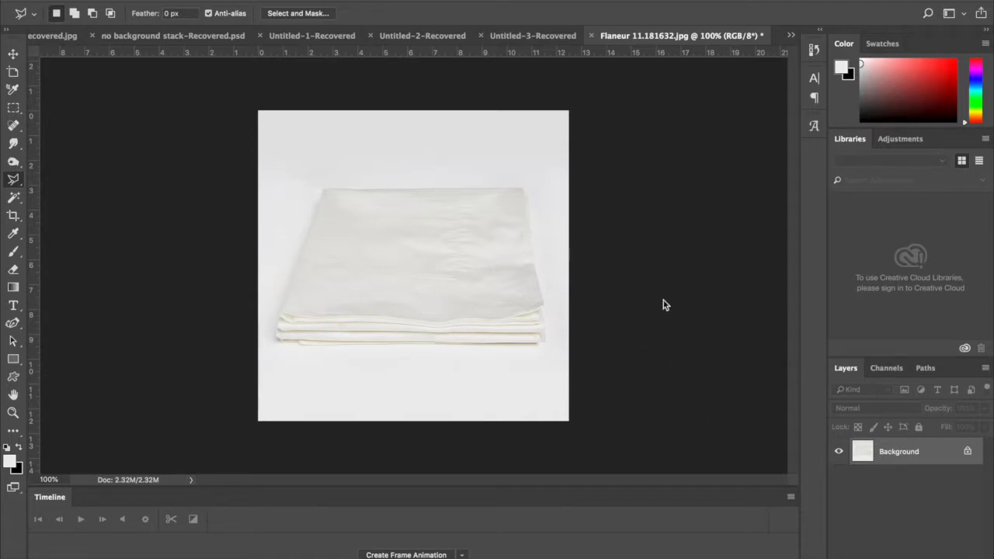
mouse_move(658, 359)
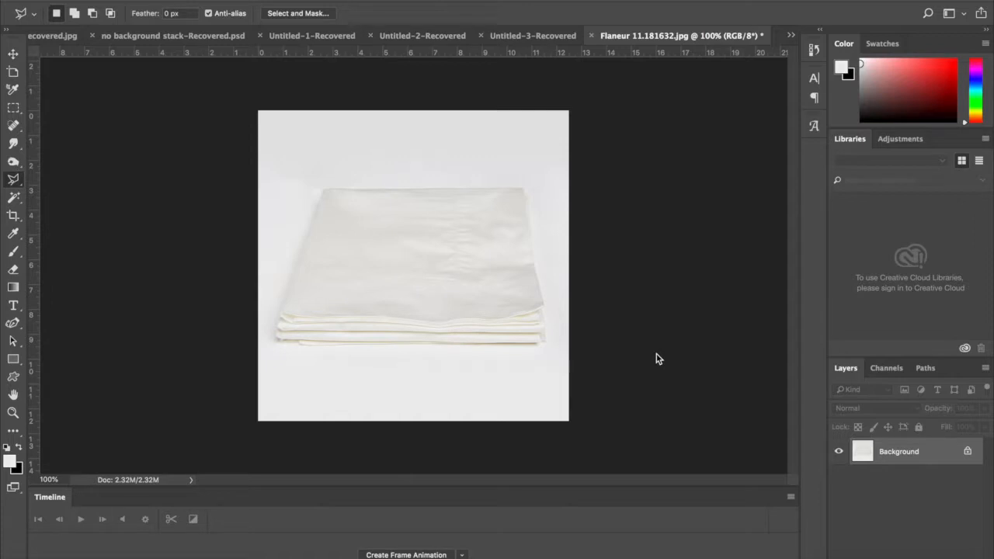
mouse_move(920, 469)
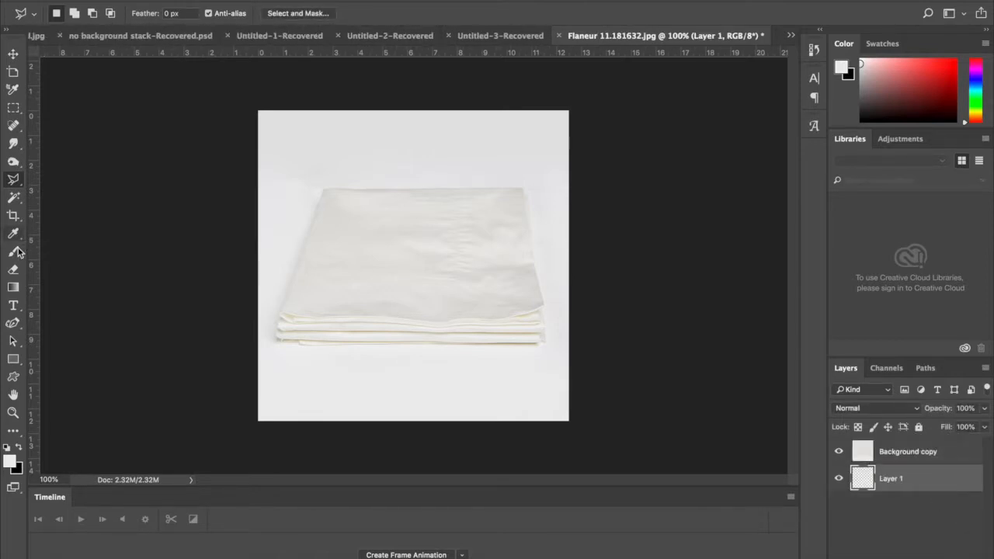
- Fill Layer 1 with black using the Brush tool and attach a layer mask to it
left_click(13, 251)
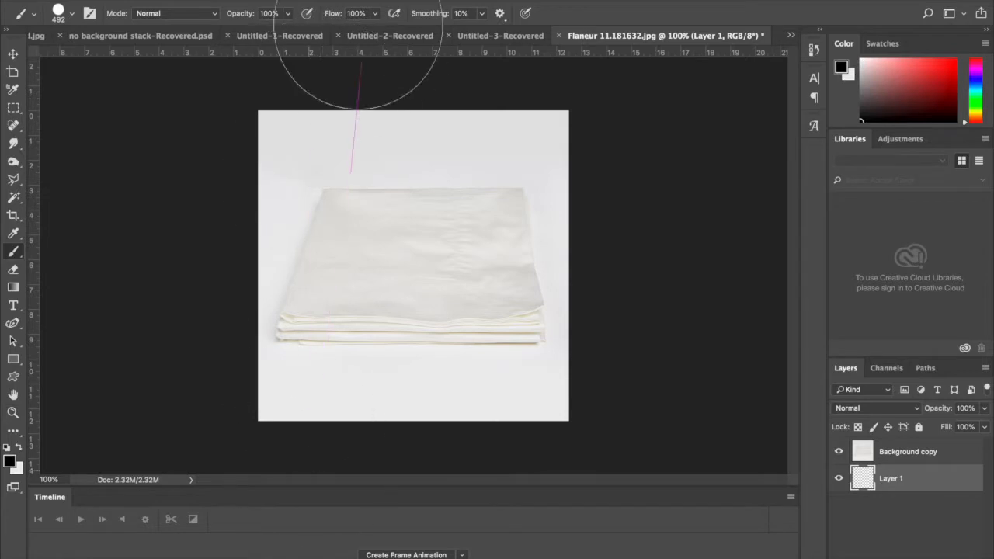
mouse_move(149, 217)
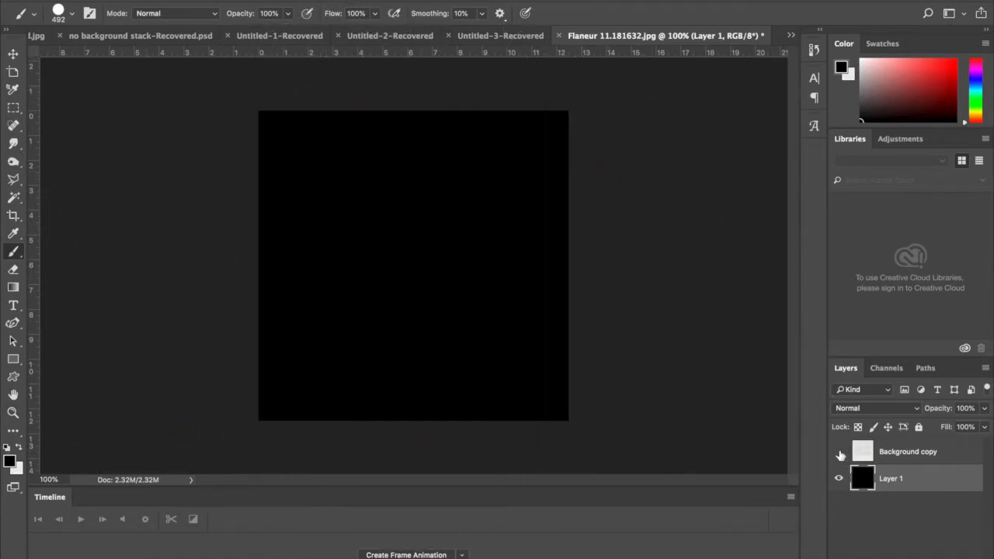
left_click(839, 451)
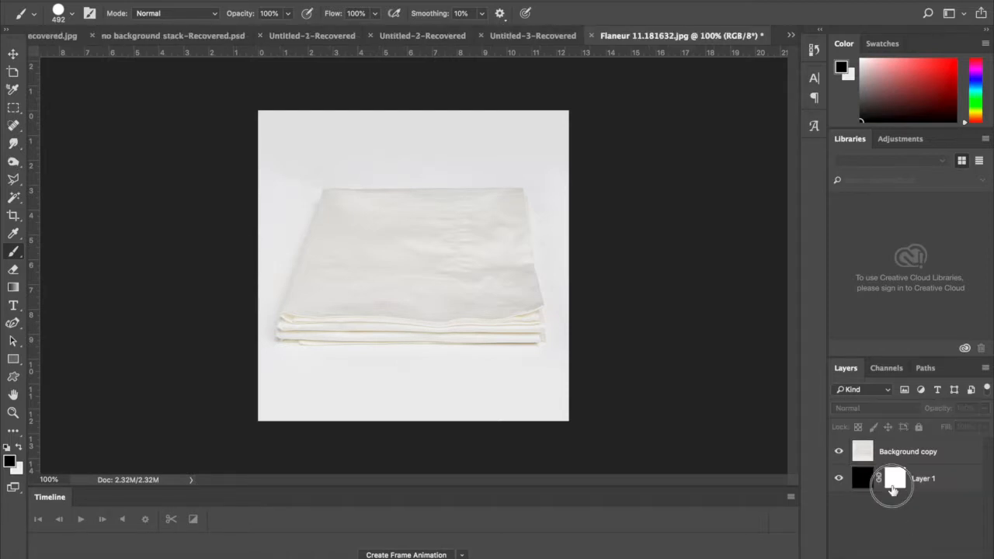
- Select all of Background copy, copy it, and paste it into Layer 1's mask
left_click(907, 450)
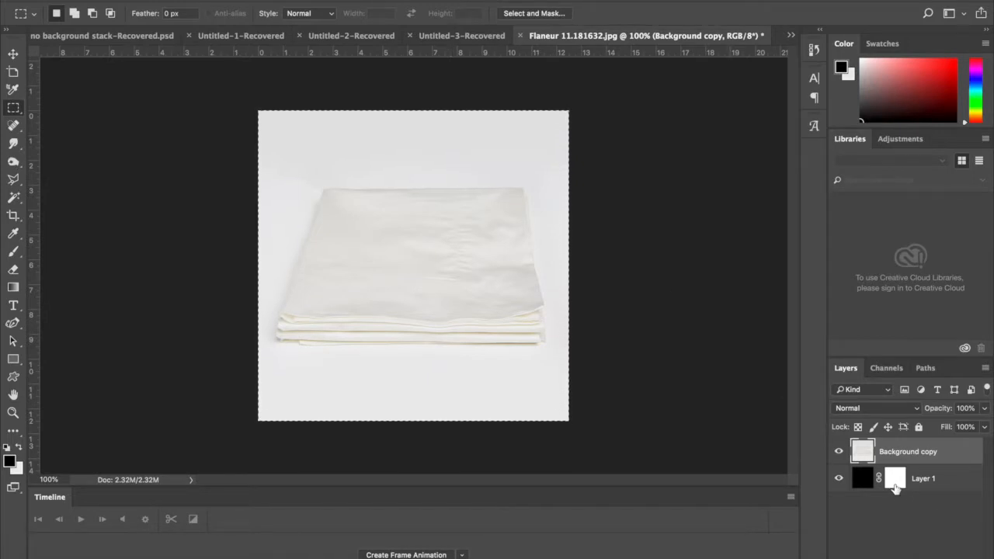
left_click(895, 478)
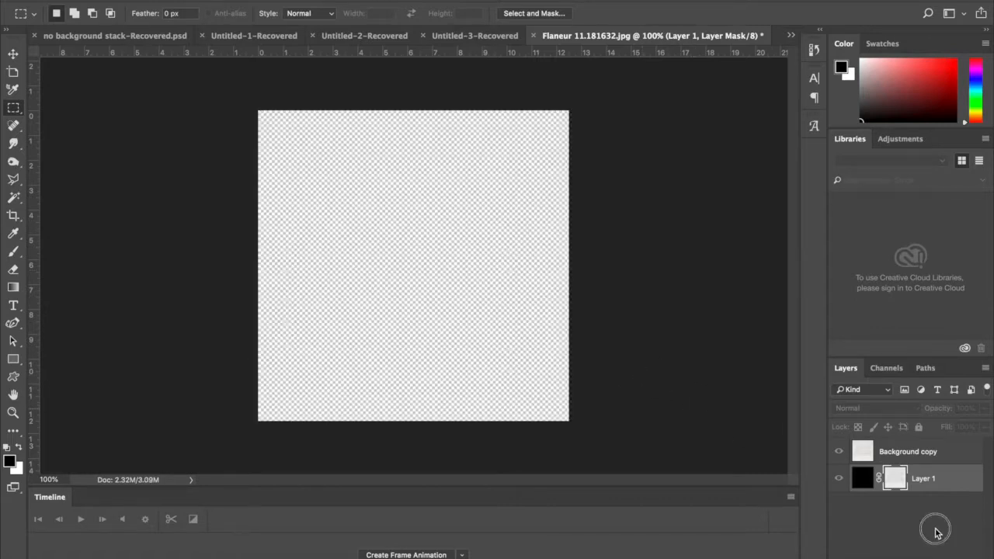
- Hide Background copy and target Layer 1's mask, reaching the Image adjustments menu
left_click(839, 451)
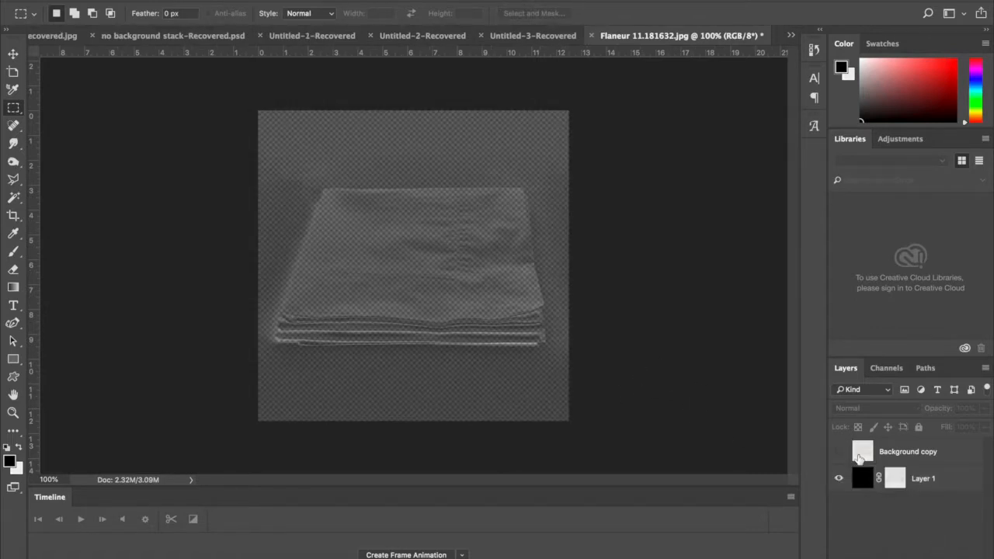
left_click(839, 451)
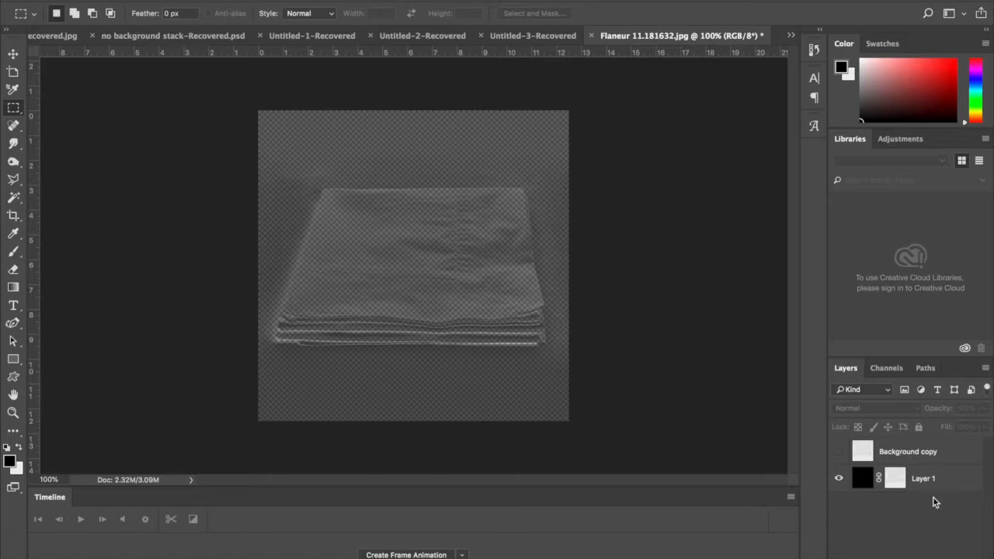
mouse_move(908, 510)
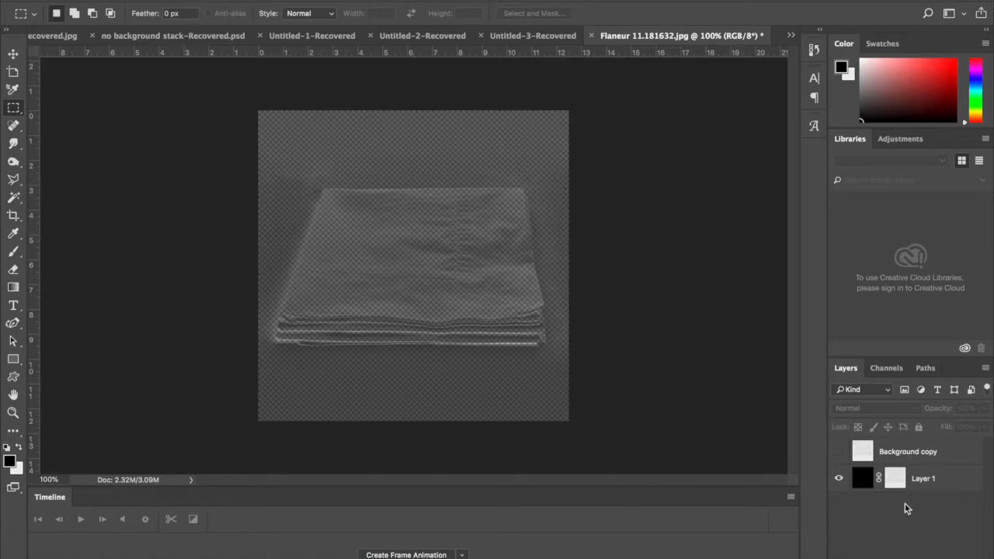
left_click(894, 478)
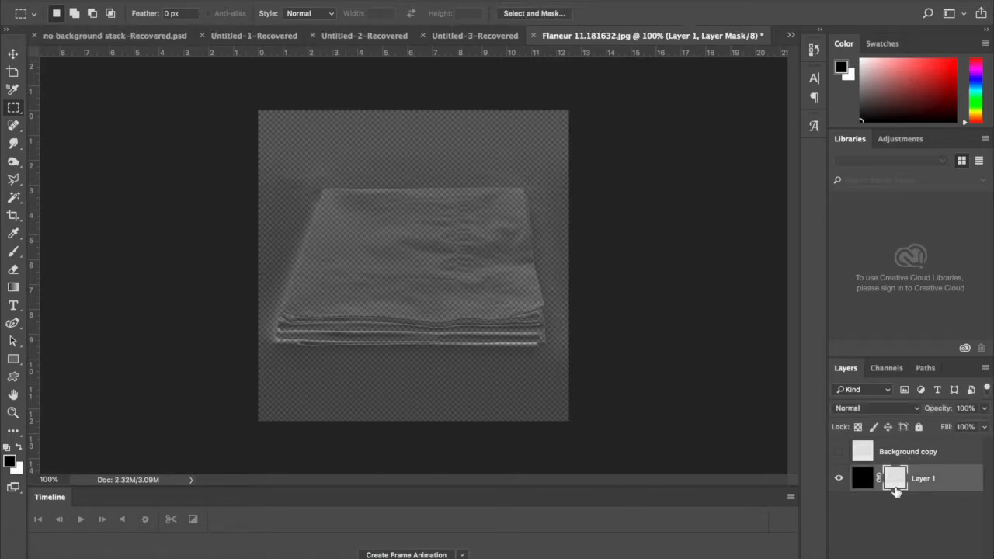
mouse_move(895, 478)
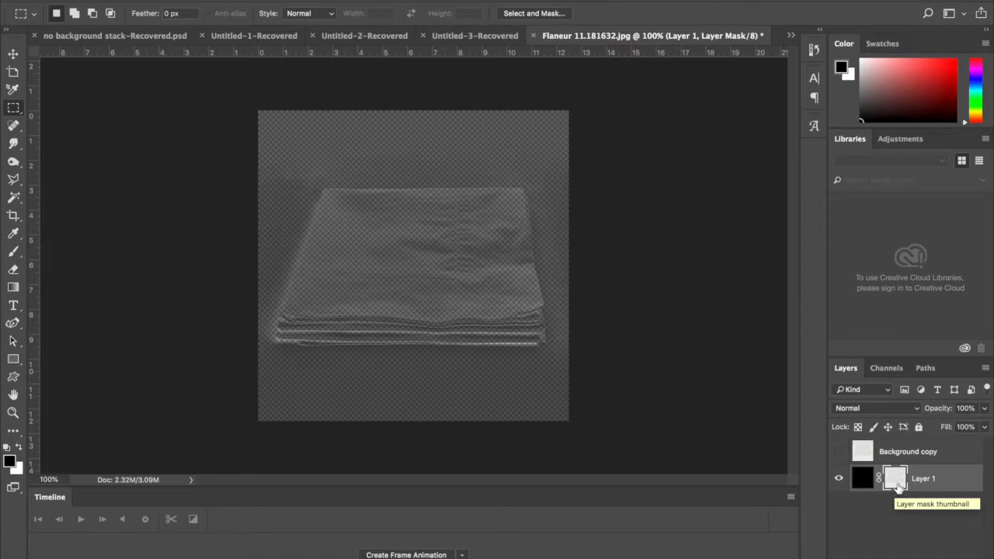
mouse_move(880, 478)
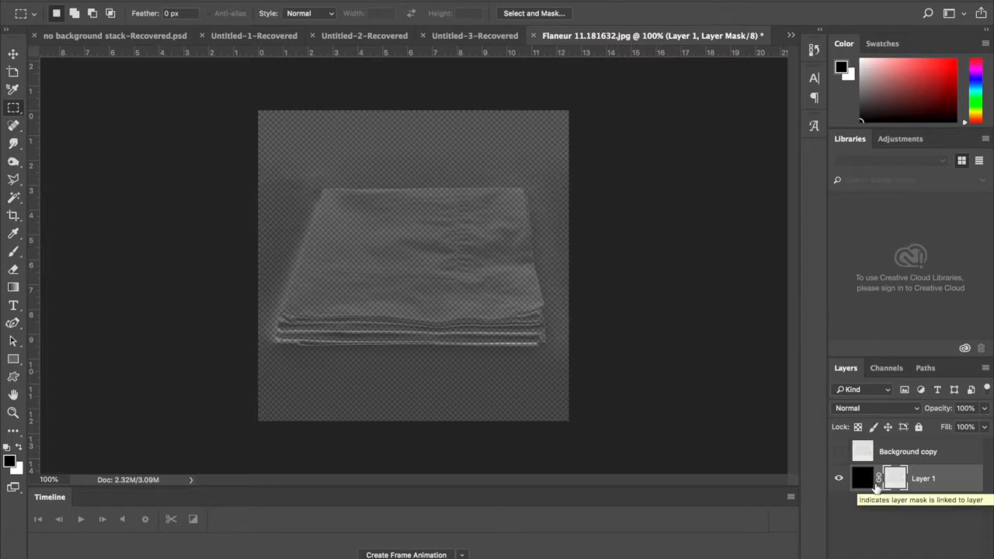
left_click(194, 13)
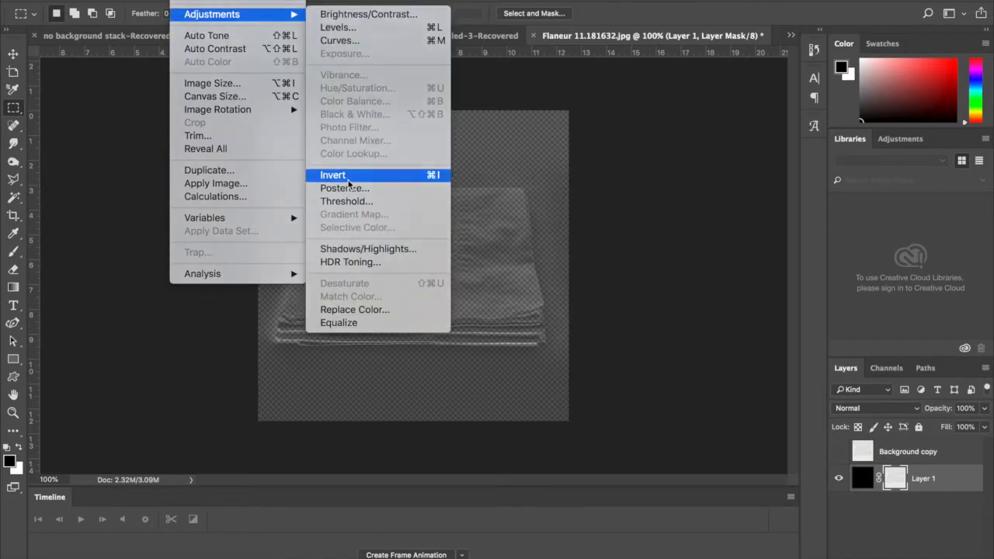
- Invert Layer 1's mask (Cmd+I) so only faint fabric outlines remain on transparency
left_click(332, 174)
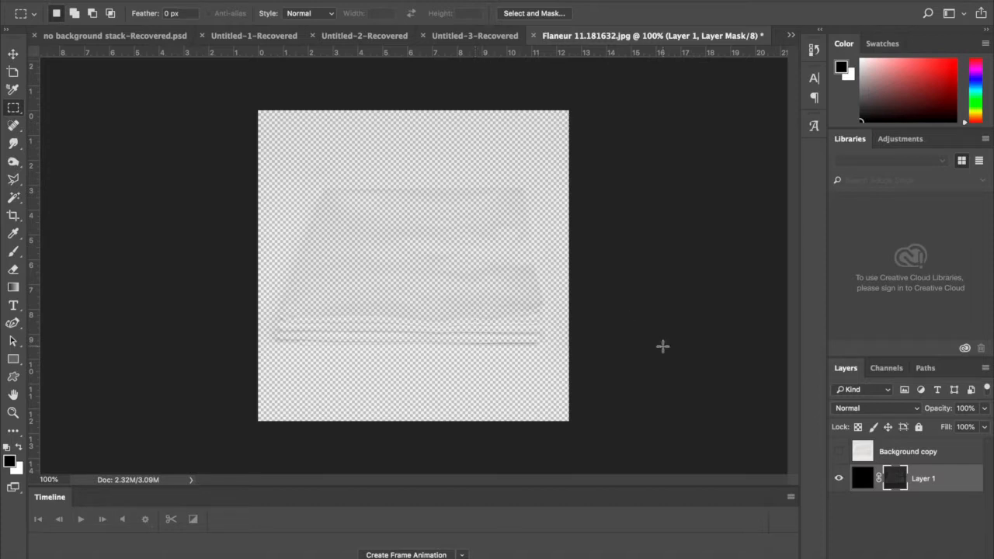
mouse_move(373, 317)
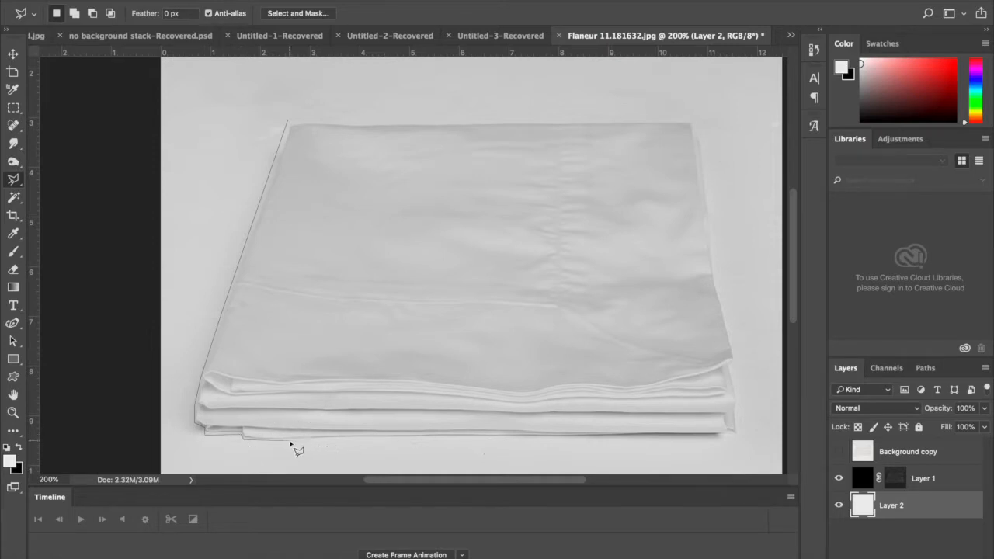
mouse_move(456, 443)
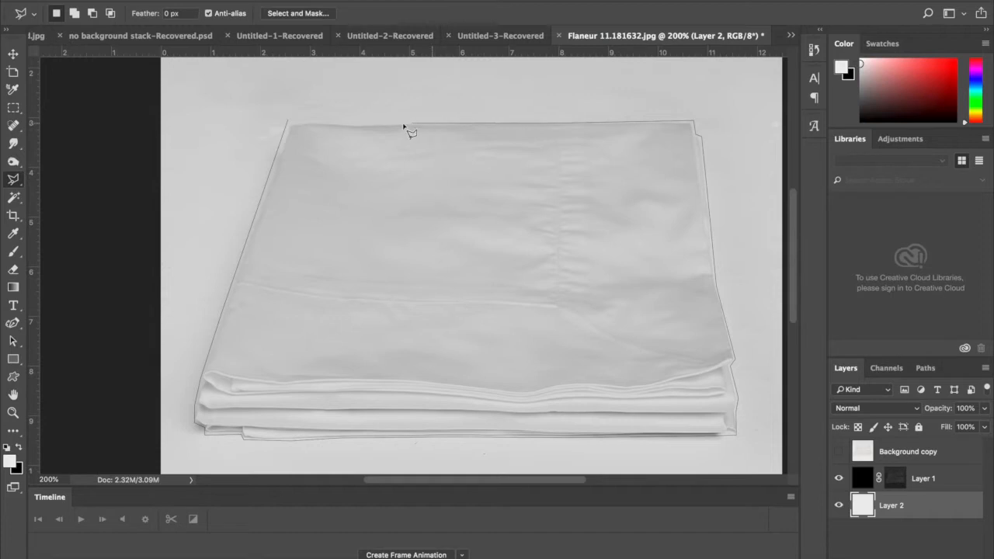
mouse_move(313, 128)
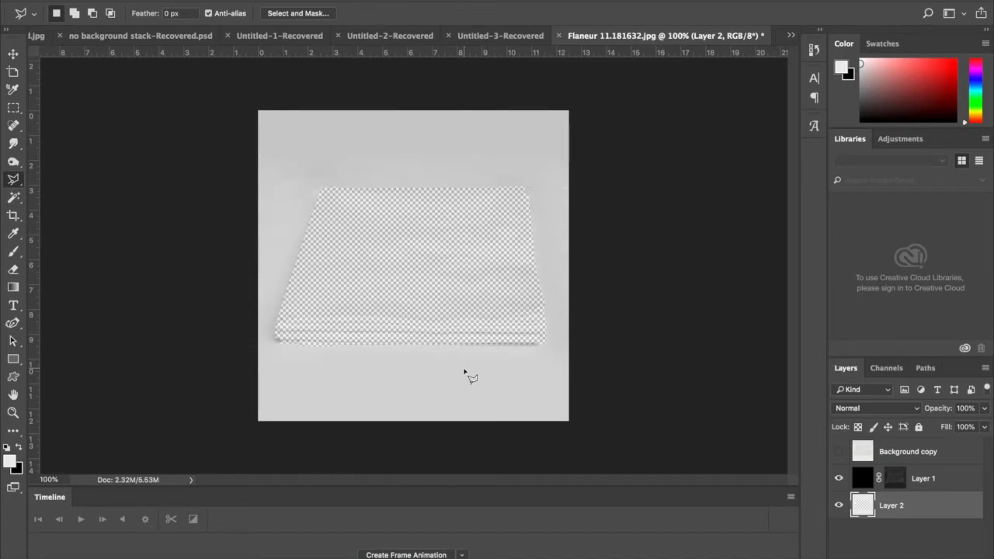
mouse_move(624, 370)
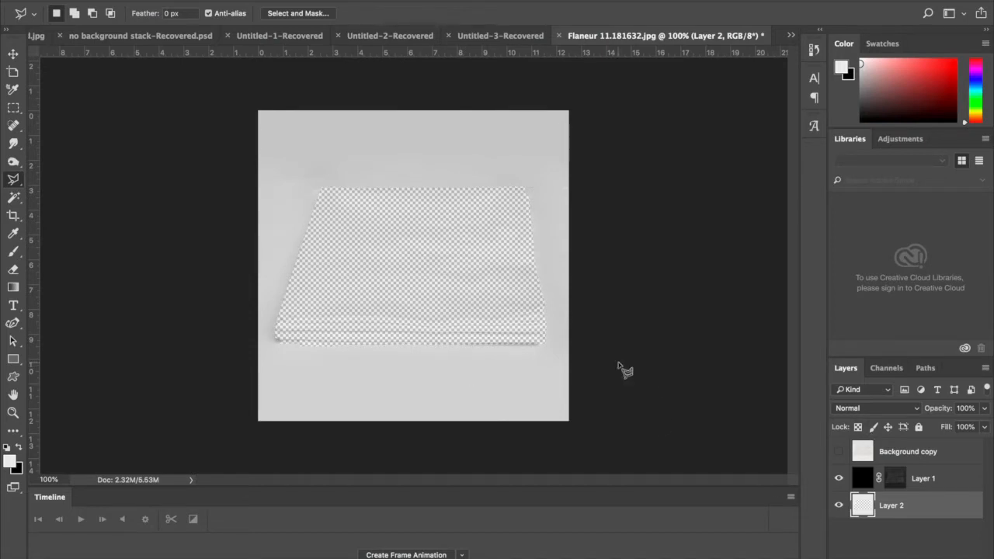
mouse_move(391, 270)
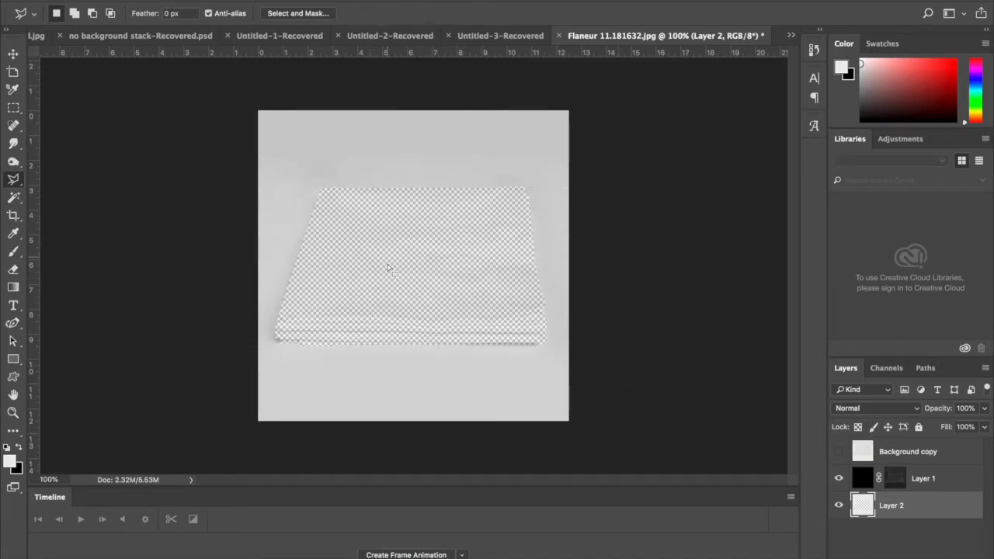
mouse_move(469, 263)
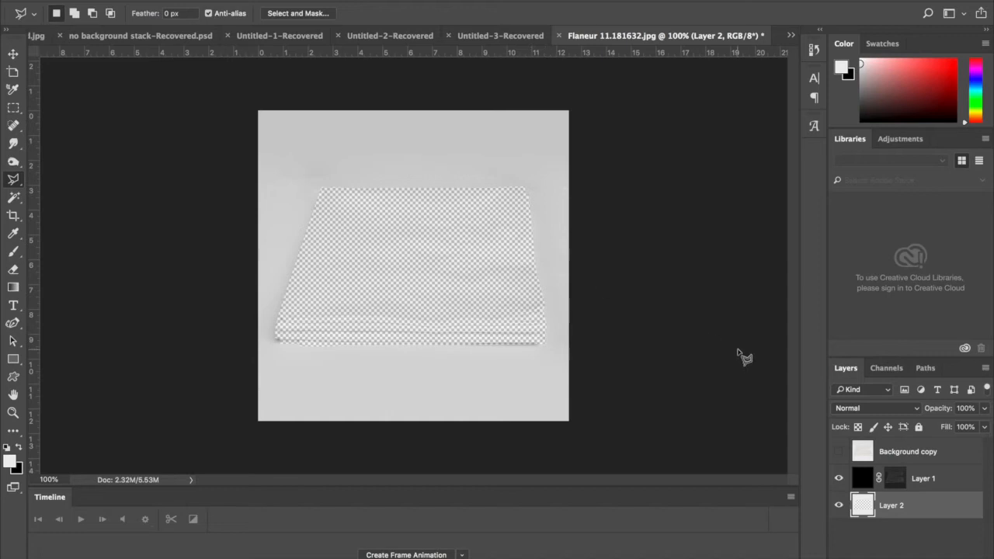
mouse_move(211, 25)
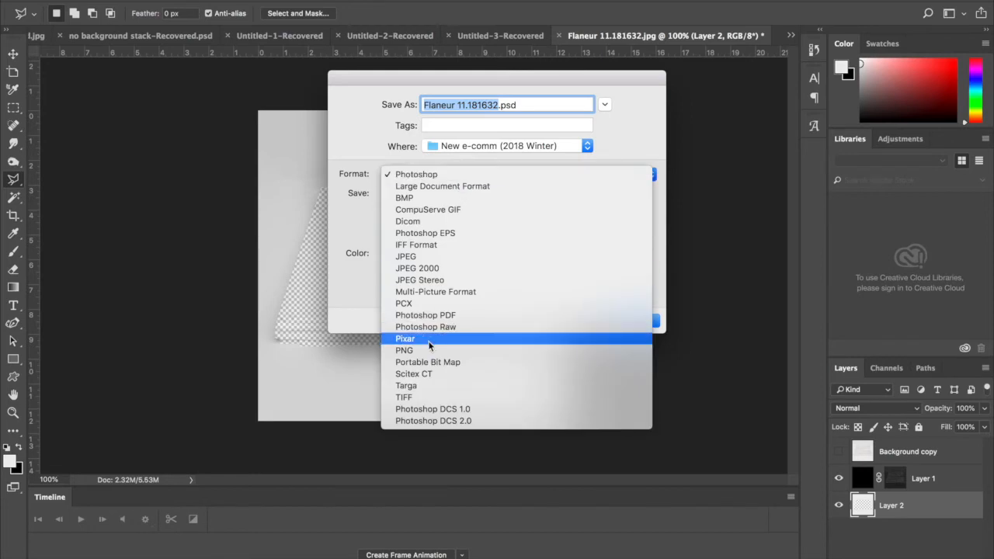
- Save the shadow image as a PNG copy to the Desktop
left_click(404, 350)
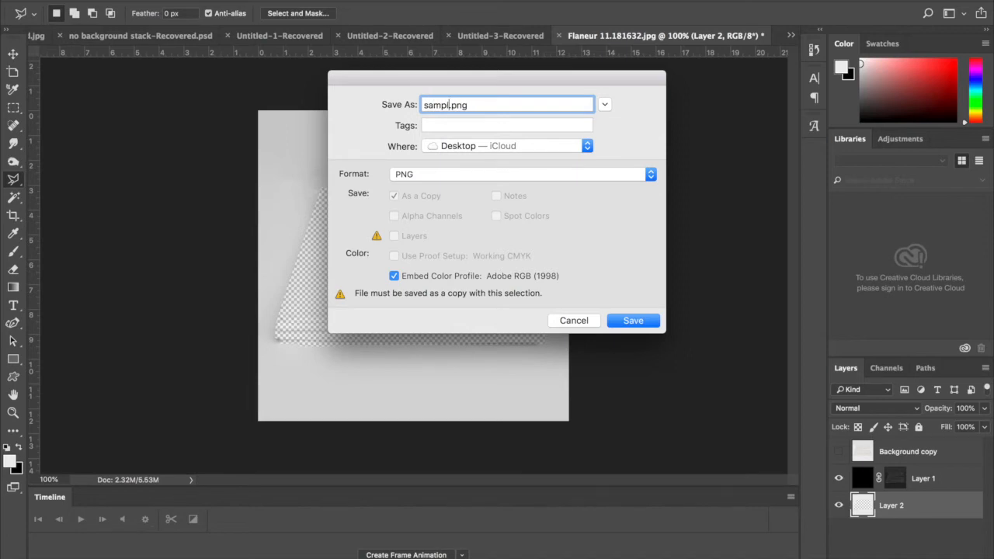
left_click(634, 320)
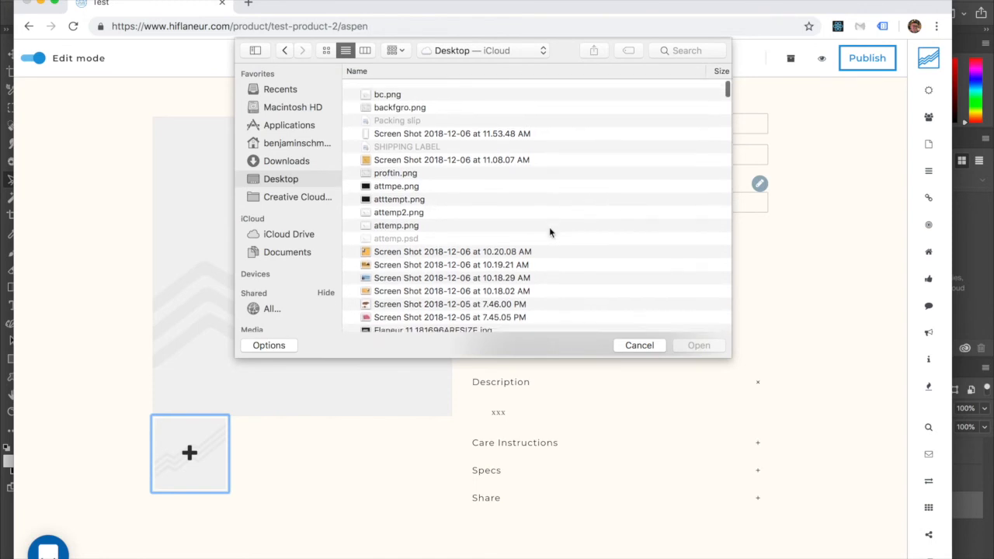
- Upload the new Desktop PNG as the product image, now showing the yellow folded sheet
scroll("up", 3)
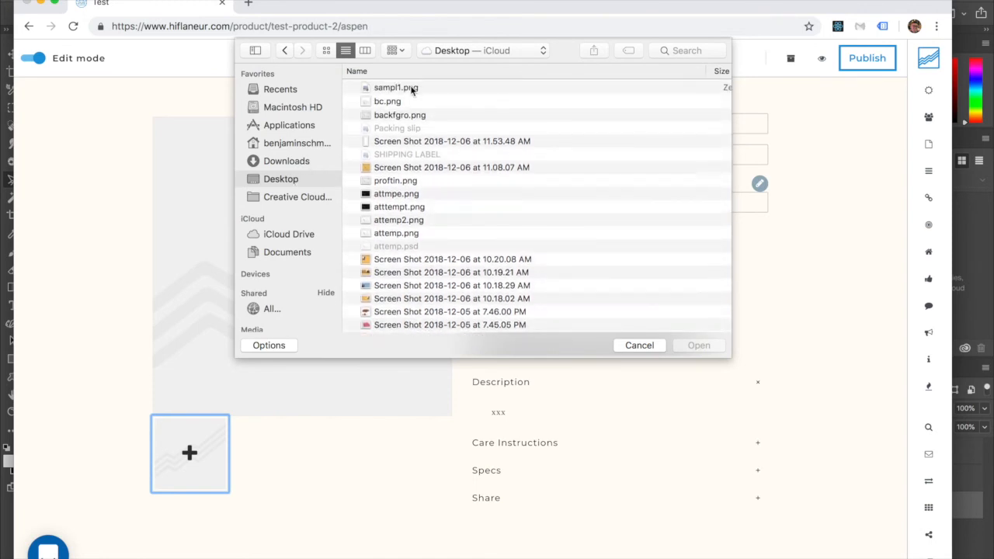
left_click(396, 87)
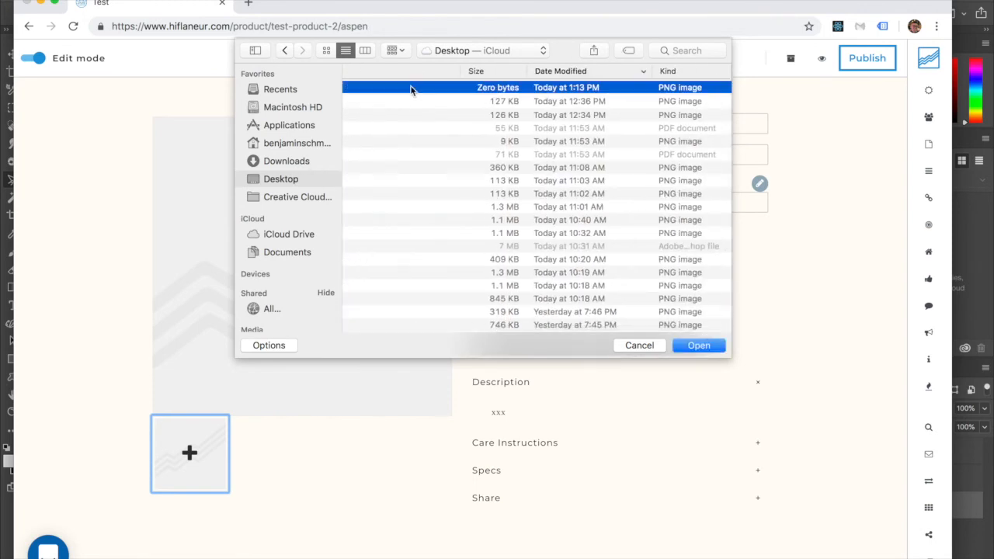
left_click(697, 345)
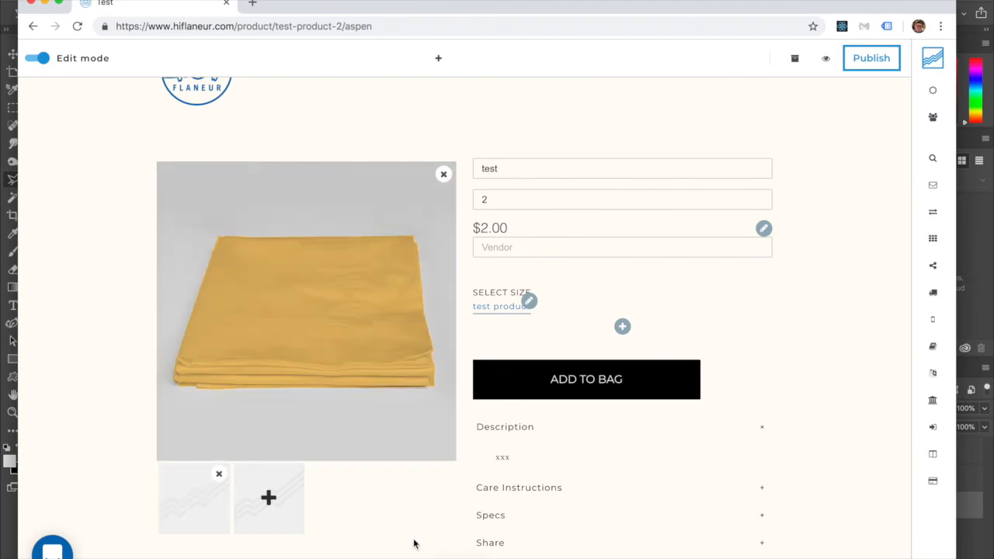
left_click(306, 310)
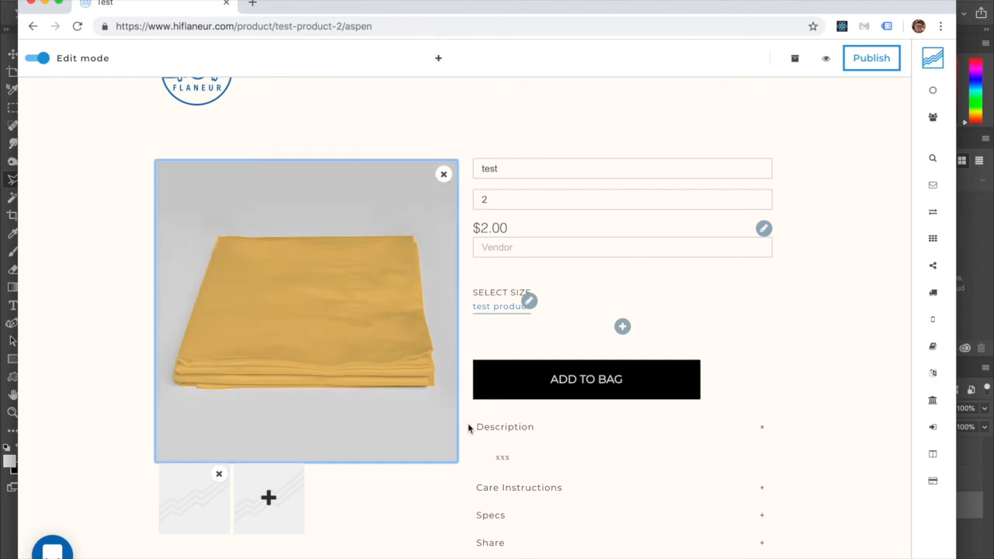